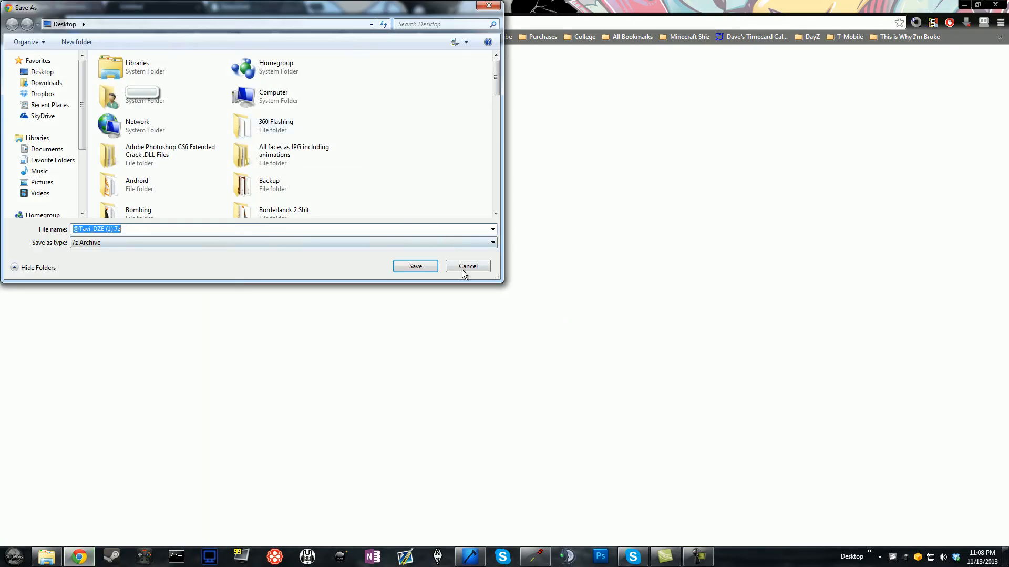
Step: Cancel the duplicate Tavi archive download and return to the Epoch Taviana guide
{"action": "left_click", "coordinate": [467, 266]}
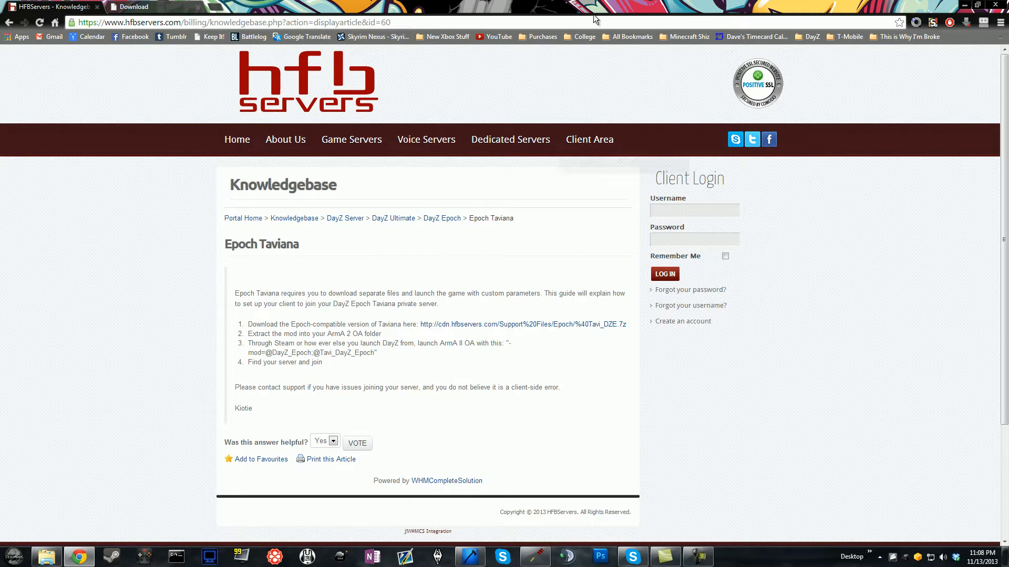
{"action": "mouse_move", "coordinate": [449, 4]}
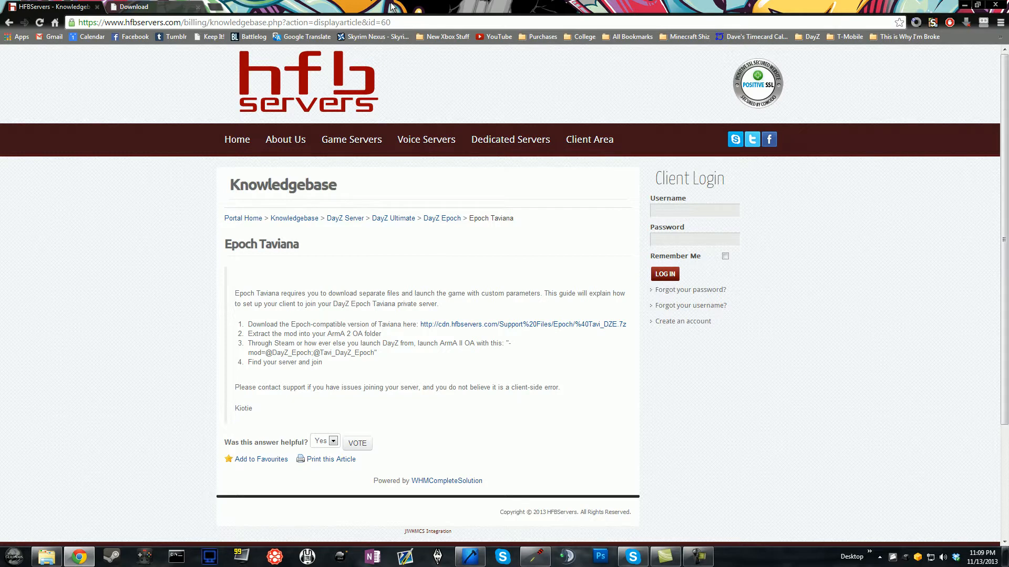
{"action": "mouse_move", "coordinate": [175, 62]}
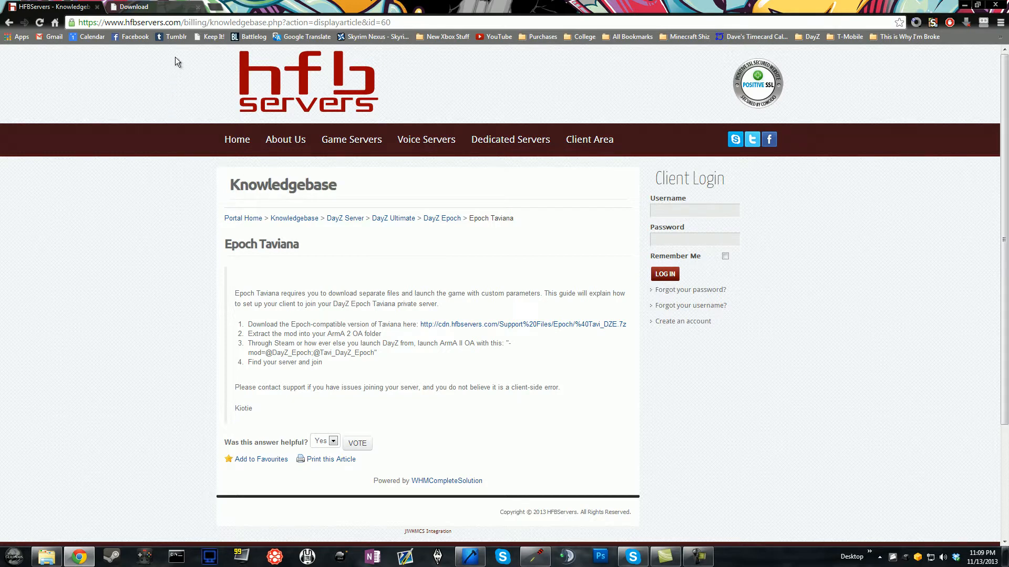
Step: Switch to the 7-zip.org Download tab listing Windows installer versions
{"action": "left_click", "coordinate": [128, 7]}
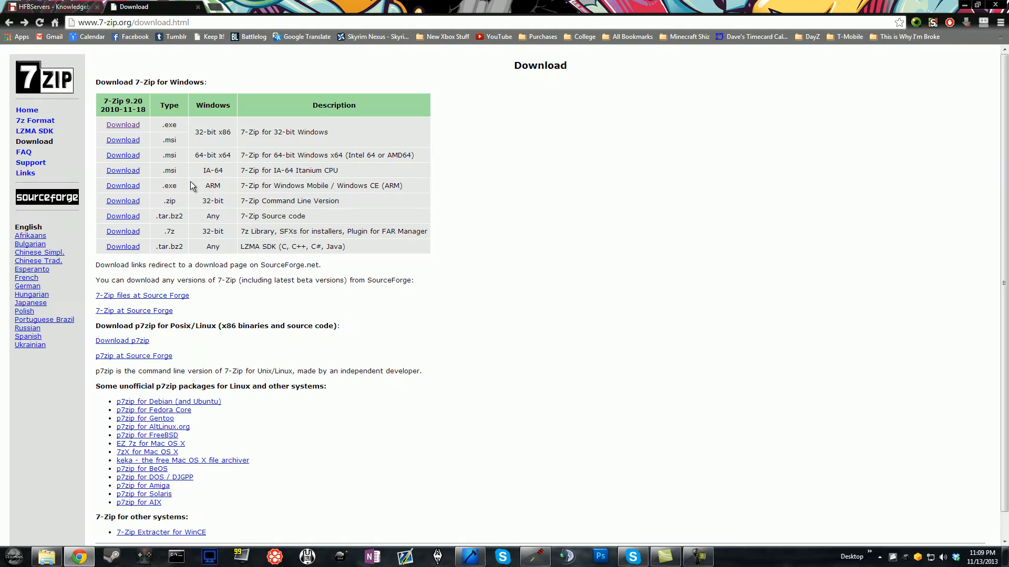
{"action": "mouse_move", "coordinate": [161, 130]}
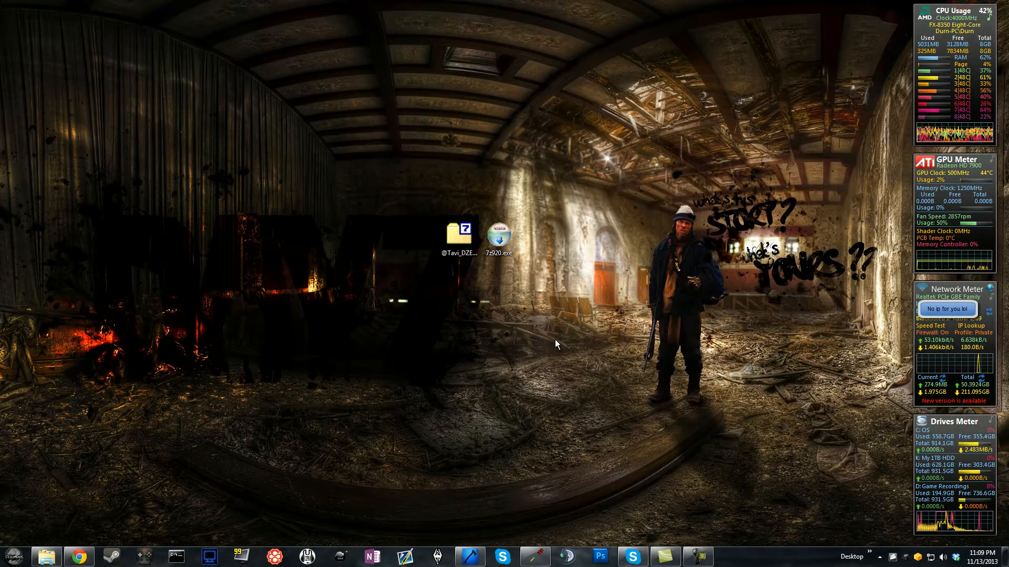
{"action": "mouse_move", "coordinate": [456, 342]}
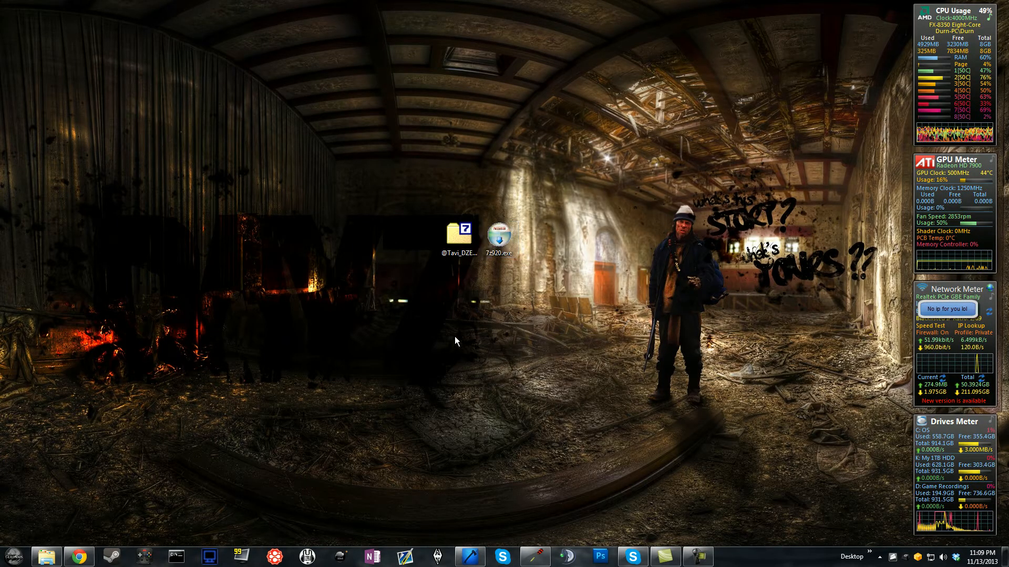
{"action": "left_click", "coordinate": [458, 232]}
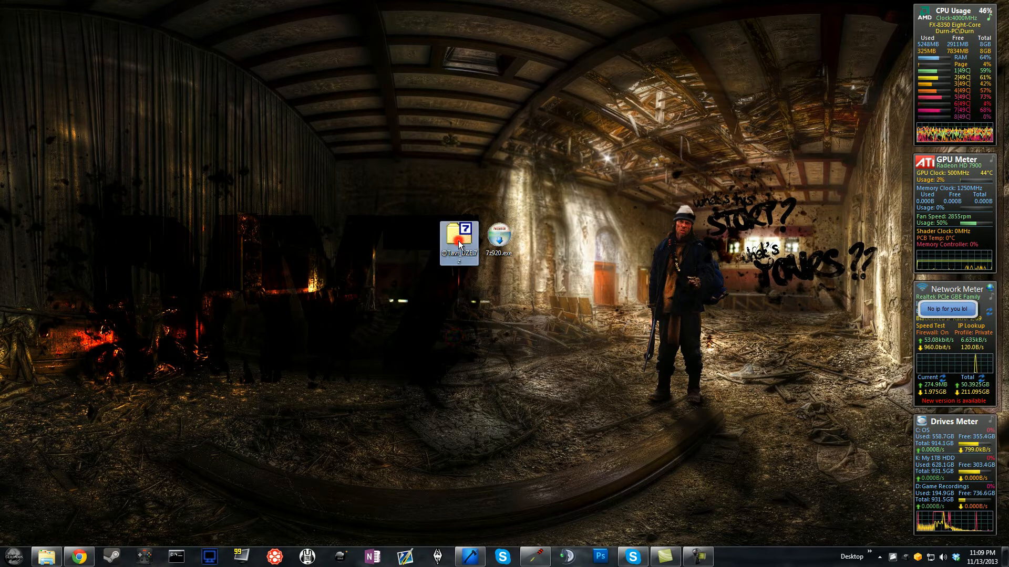
{"action": "double_click", "coordinate": [459, 239]}
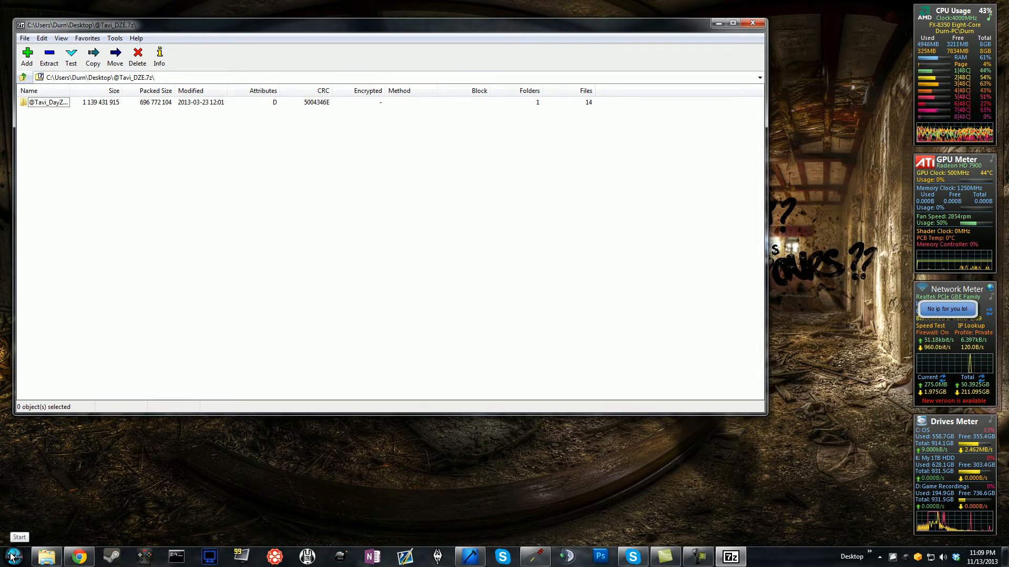
Step: Browse from the Start menu into the C: drive's Program Files (x86) folder
{"action": "left_click", "coordinate": [10, 554]}
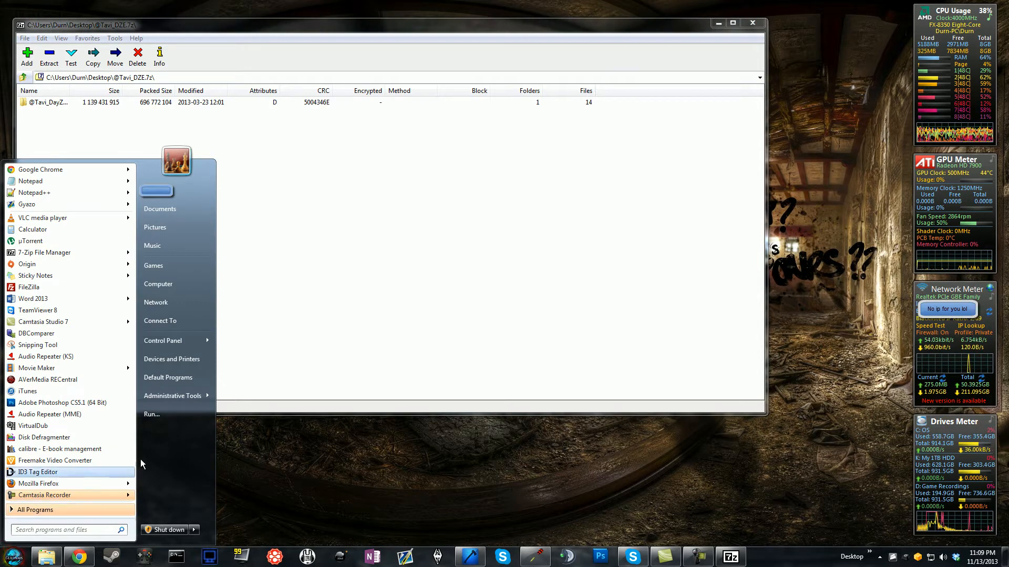
{"action": "left_click", "coordinate": [158, 284]}
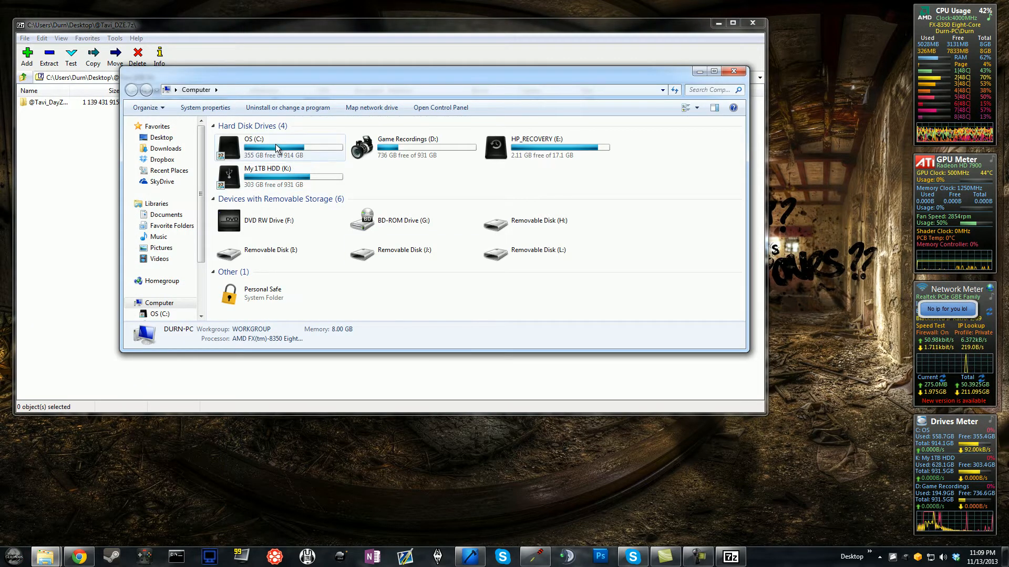
{"action": "double_click", "coordinate": [270, 147]}
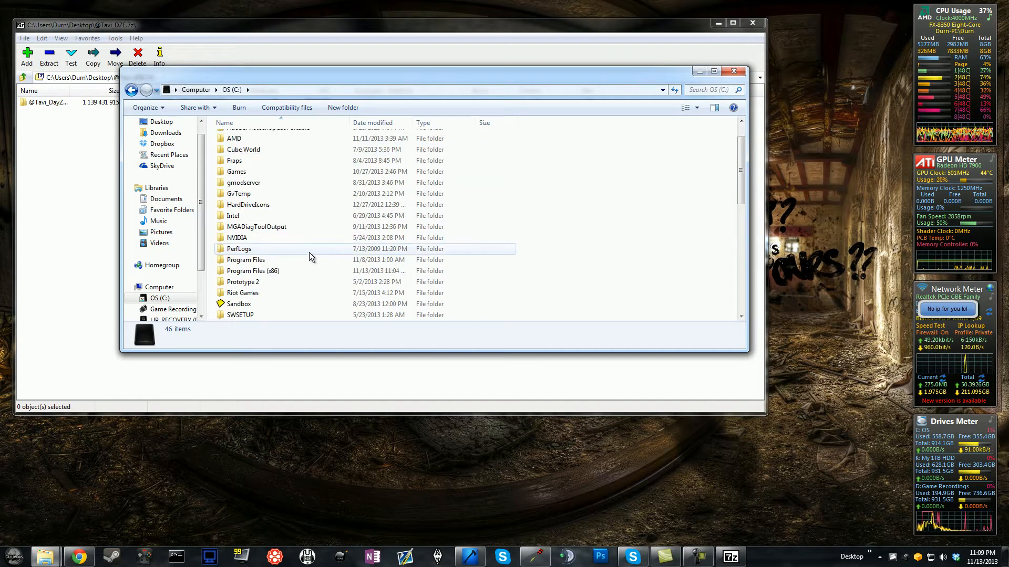
{"action": "scroll", "scroll_direction": "down", "scroll_amount": 3}
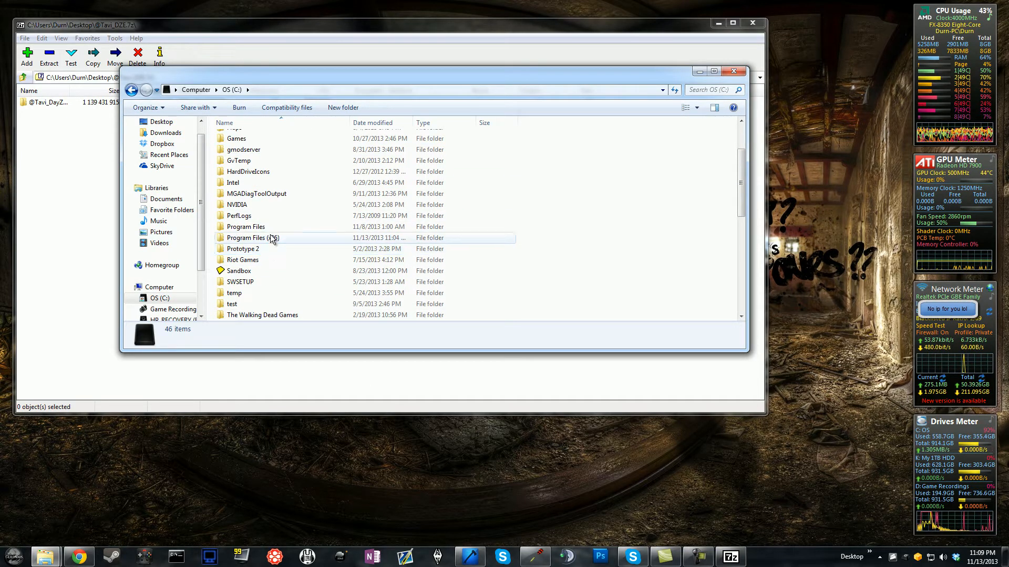
{"action": "double_click", "coordinate": [253, 237]}
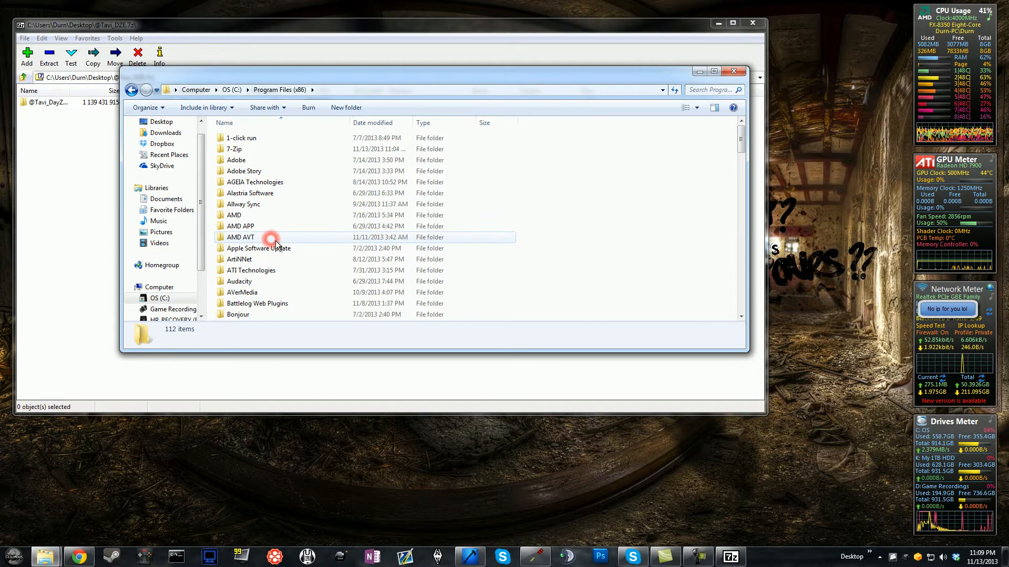
{"action": "mouse_move", "coordinate": [305, 215]}
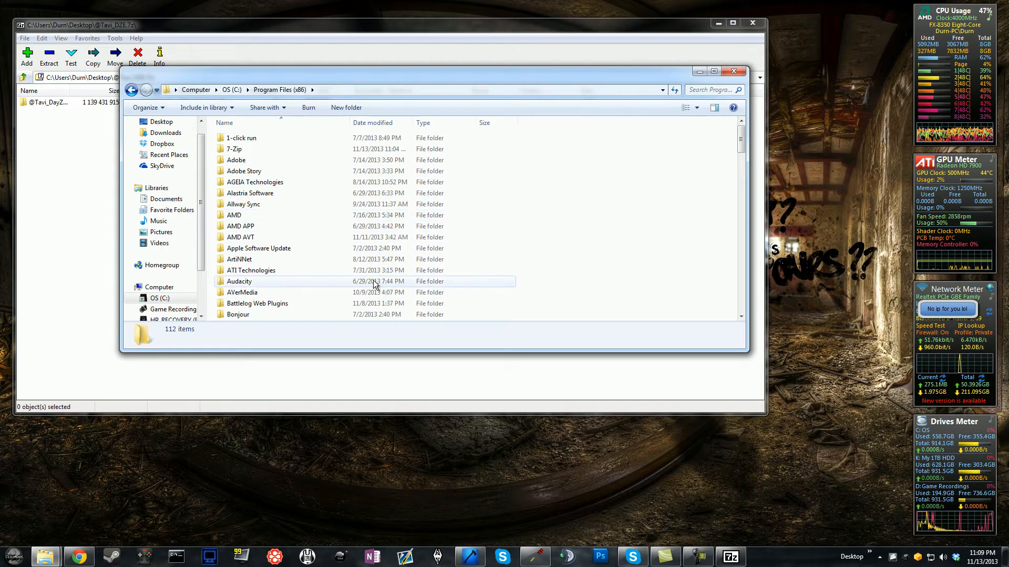
{"action": "mouse_move", "coordinate": [297, 270]}
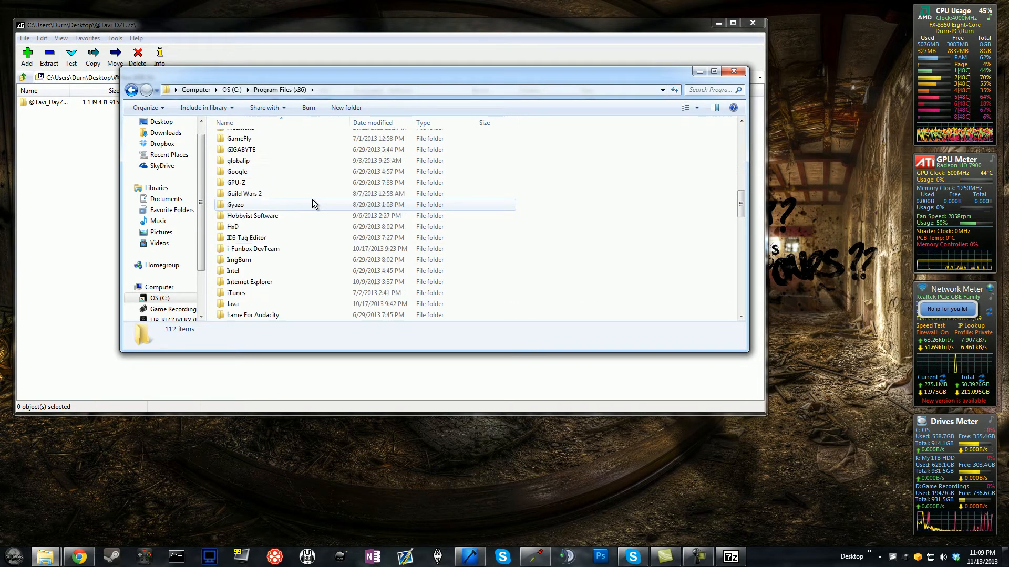
Step: Navigate through Steam to the arma 2 operation arrowhead folder
{"action": "scroll", "scroll_direction": "down", "scroll_amount": 3}
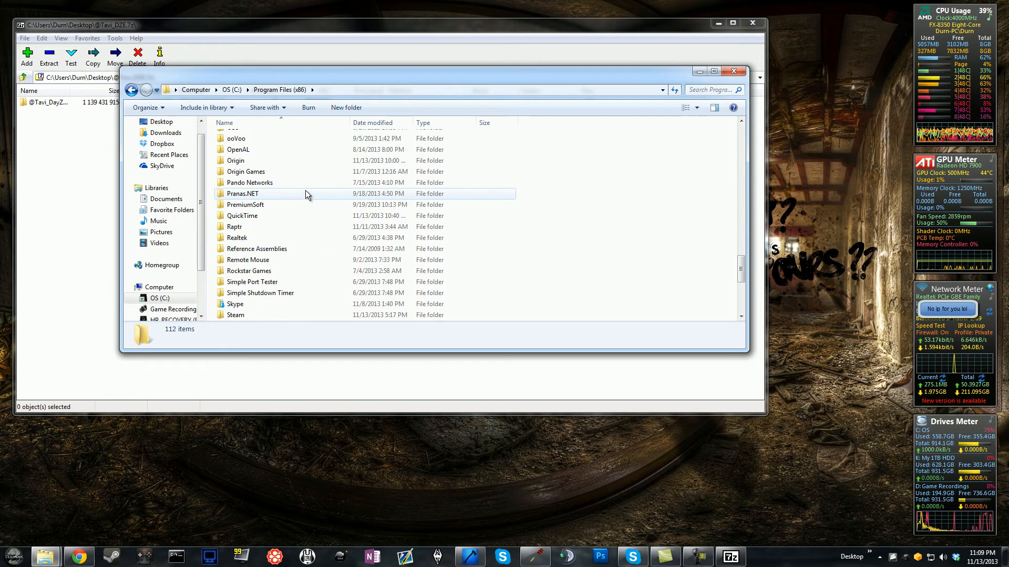
{"action": "scroll", "scroll_direction": "down", "scroll_amount": 3}
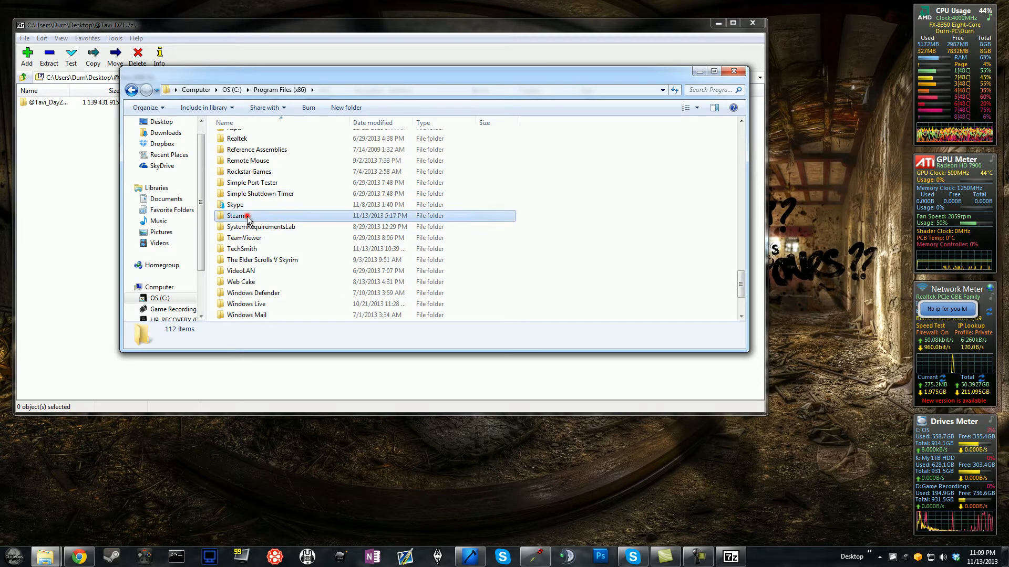
{"action": "double_click", "coordinate": [236, 216]}
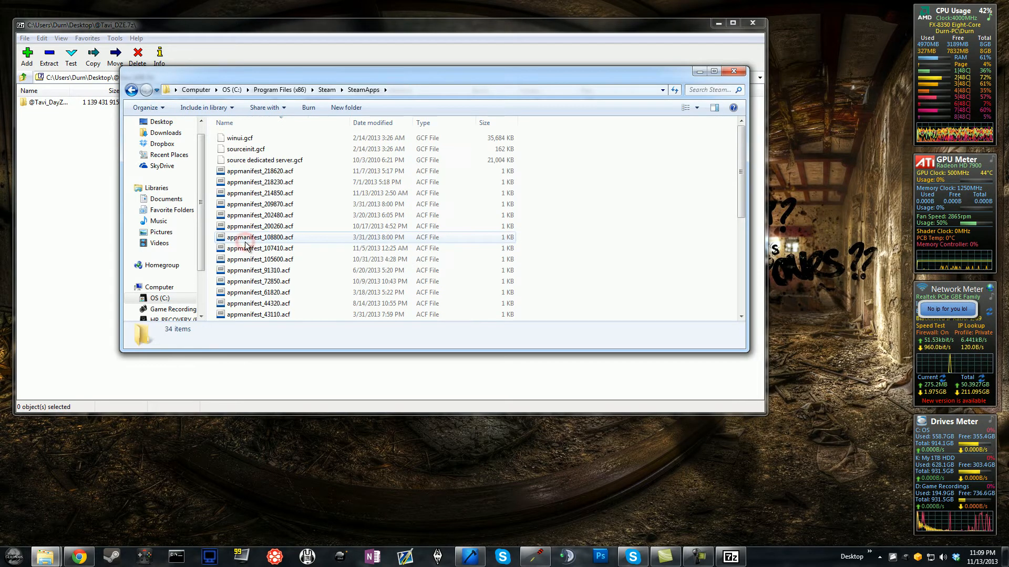
{"action": "scroll", "scroll_direction": "down", "scroll_amount": 3}
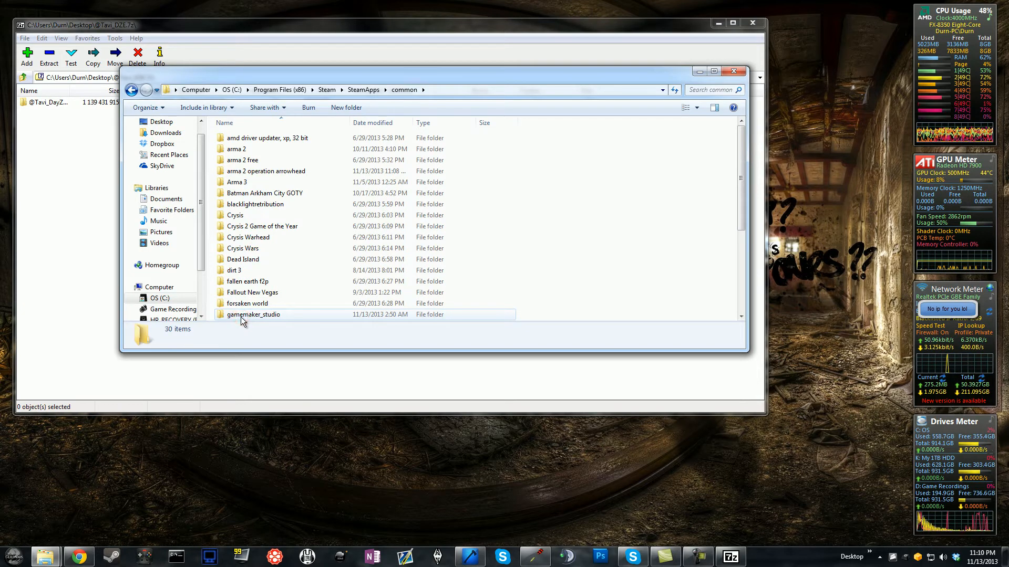
{"action": "mouse_move", "coordinate": [285, 177]}
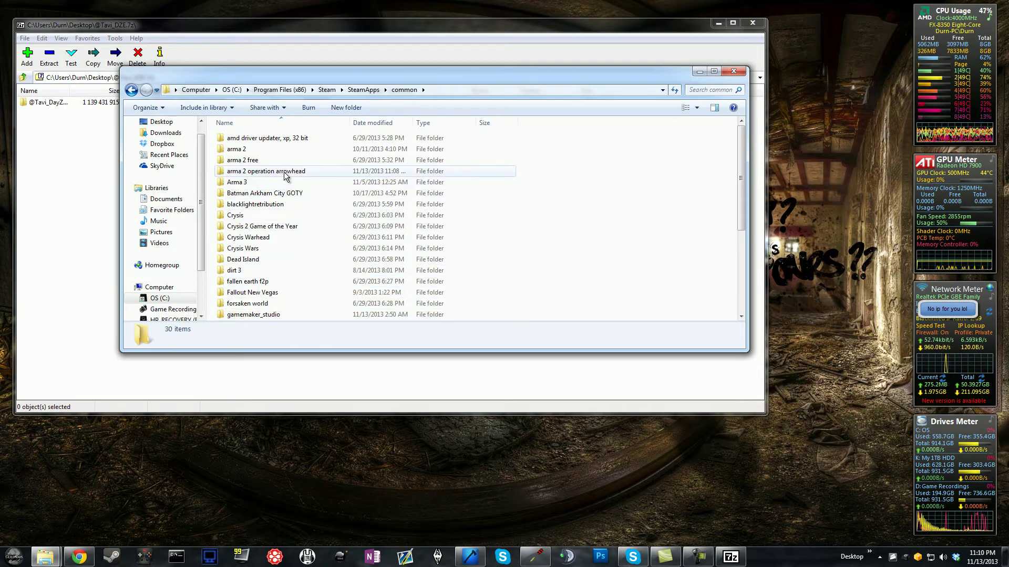
{"action": "double_click", "coordinate": [266, 171]}
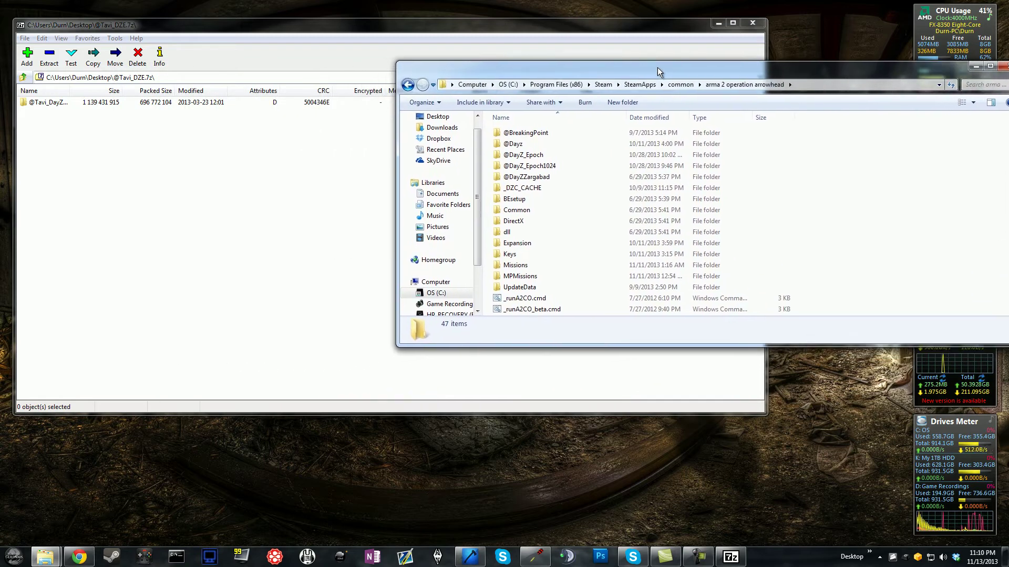
{"action": "left_click_drag", "start_coordinate": [659, 71], "coordinate": [730, 84]}
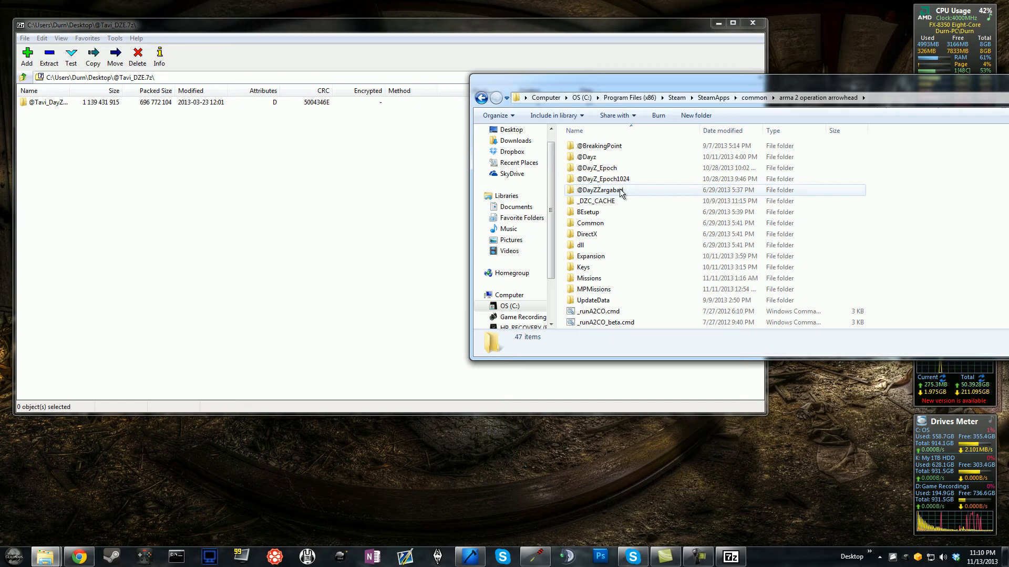
{"action": "mouse_move", "coordinate": [661, 153]}
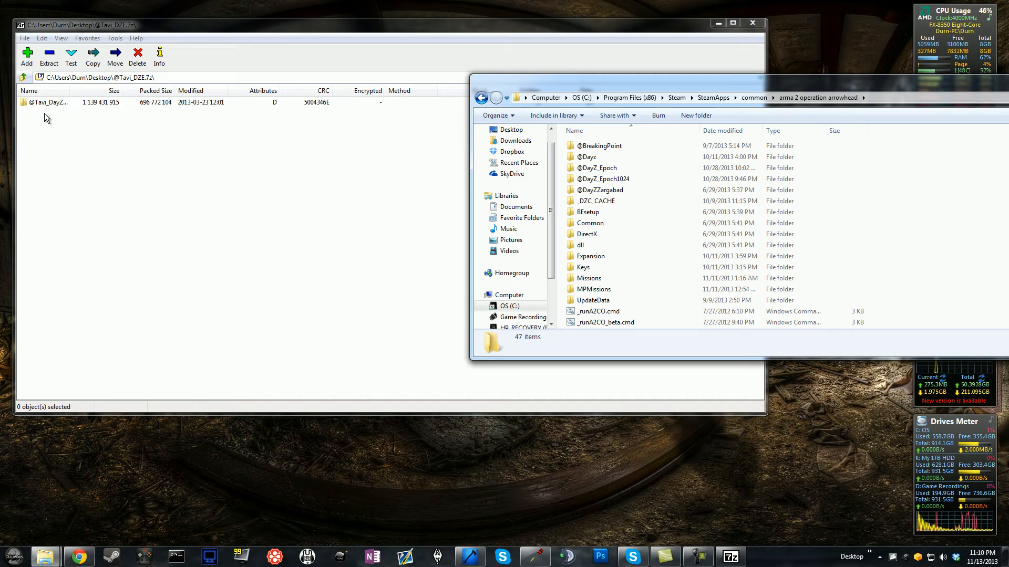
{"action": "left_click", "coordinate": [41, 103]}
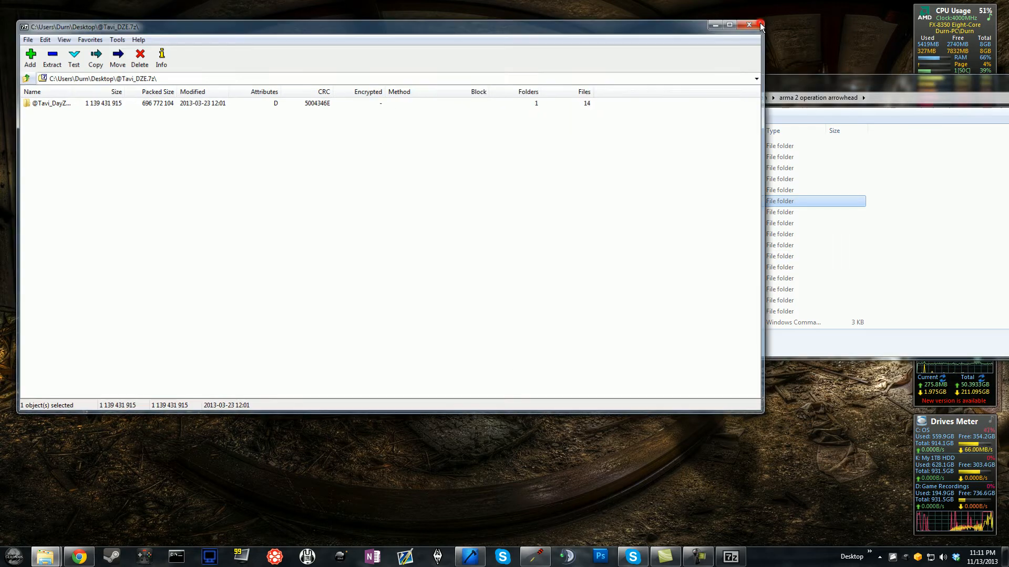
{"action": "left_click", "coordinate": [754, 25]}
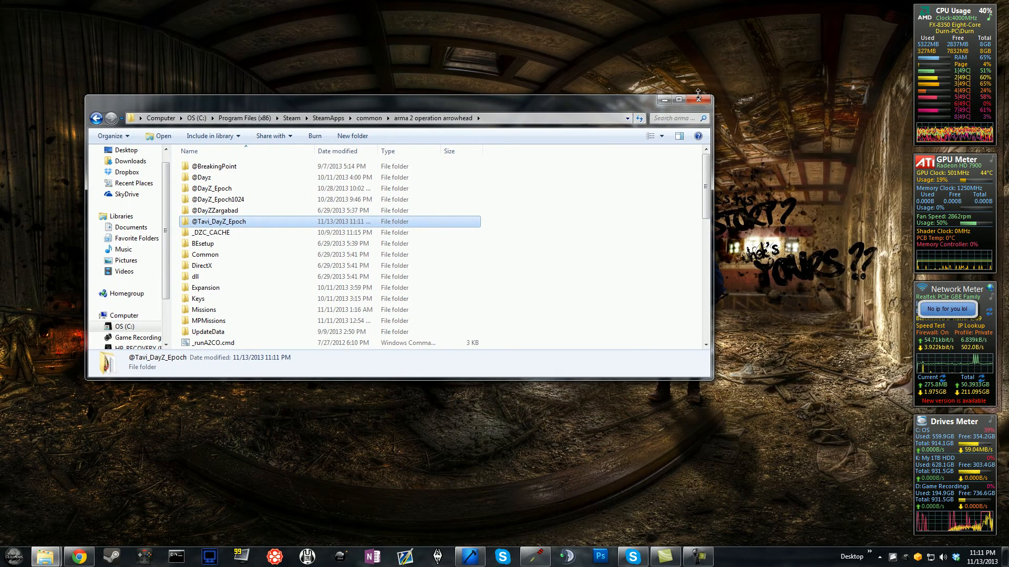
{"action": "left_click", "coordinate": [697, 100]}
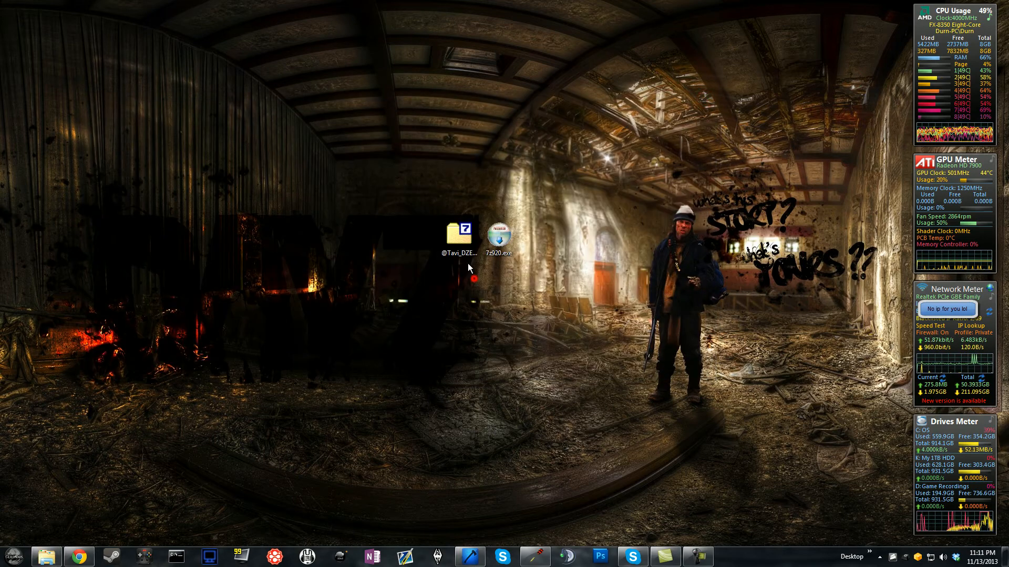
{"action": "left_click", "coordinate": [459, 234]}
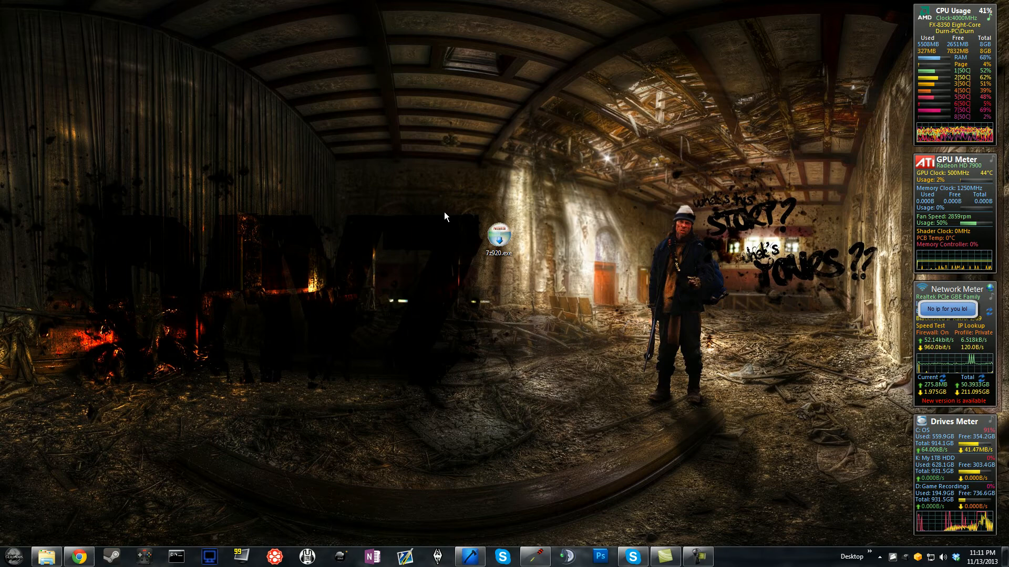
{"action": "mouse_move", "coordinate": [126, 496]}
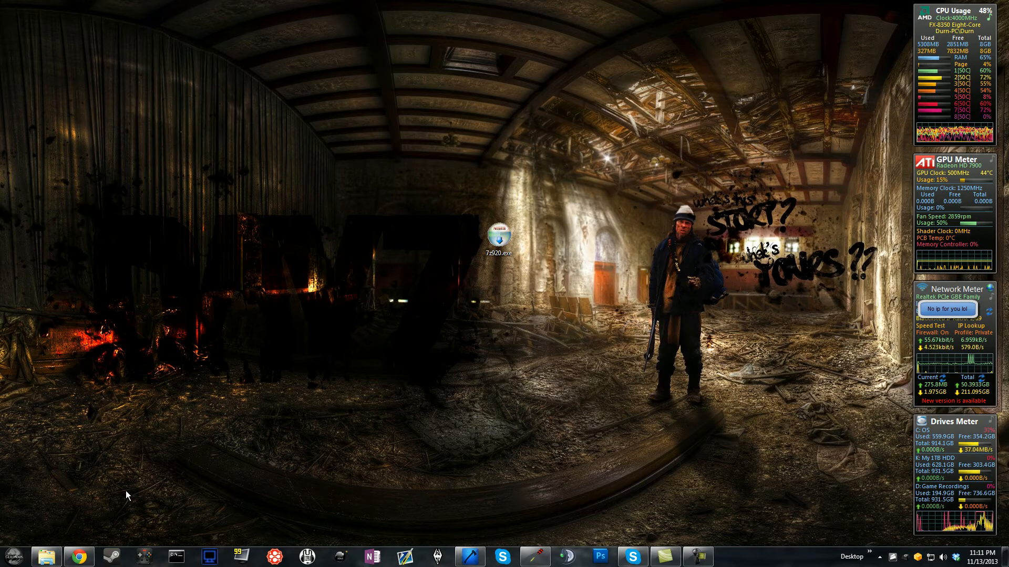
{"action": "left_click", "coordinate": [80, 557]}
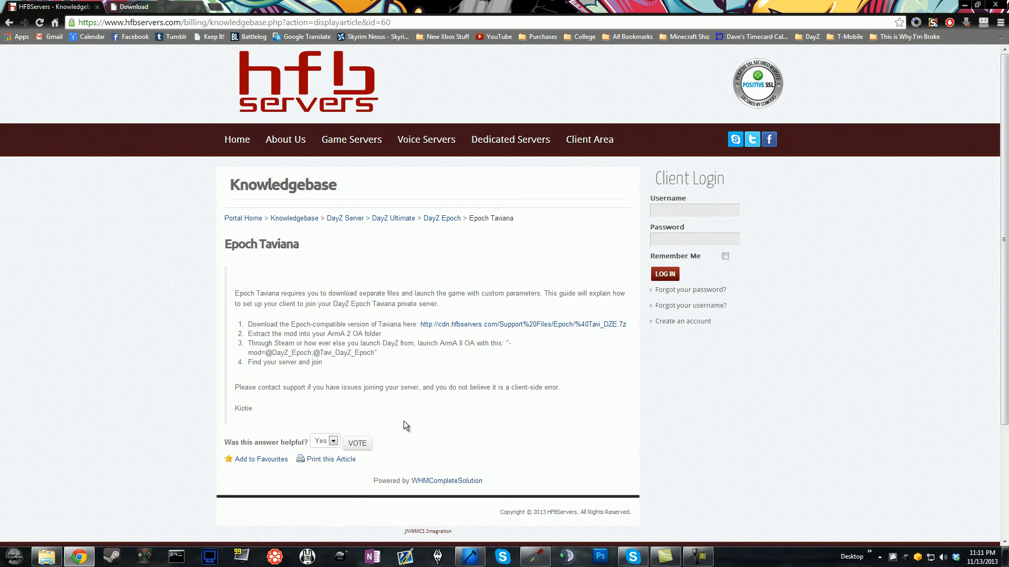
{"action": "mouse_move", "coordinate": [505, 343]}
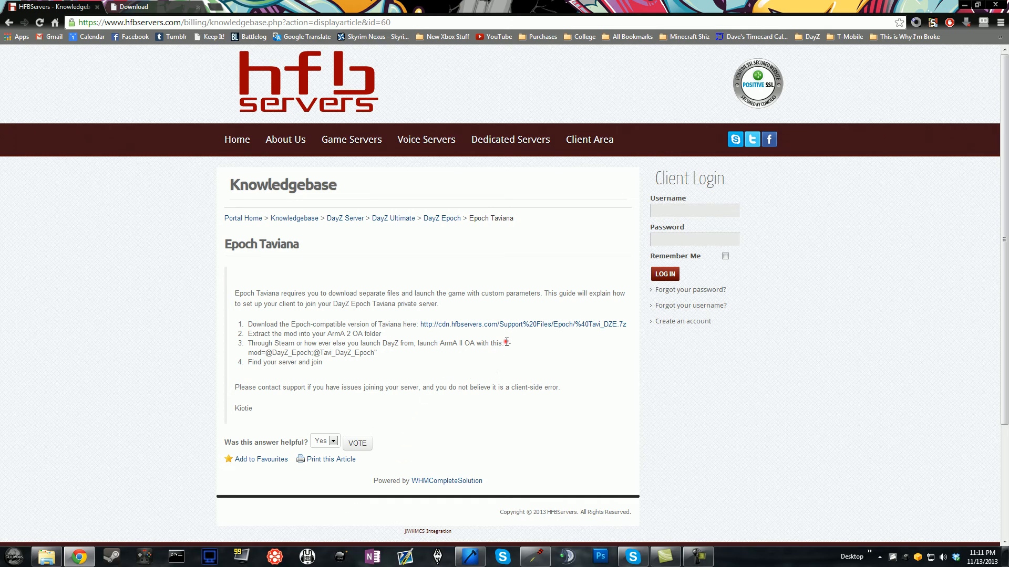
{"action": "left_click_drag", "start_coordinate": [507, 342], "coordinate": [401, 352]}
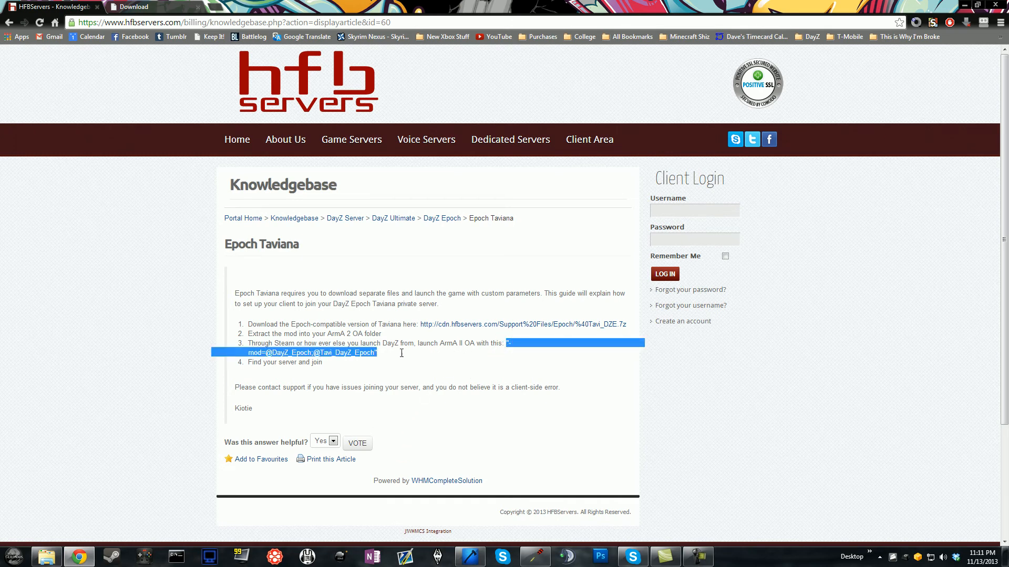
{"action": "right_click", "coordinate": [370, 355]}
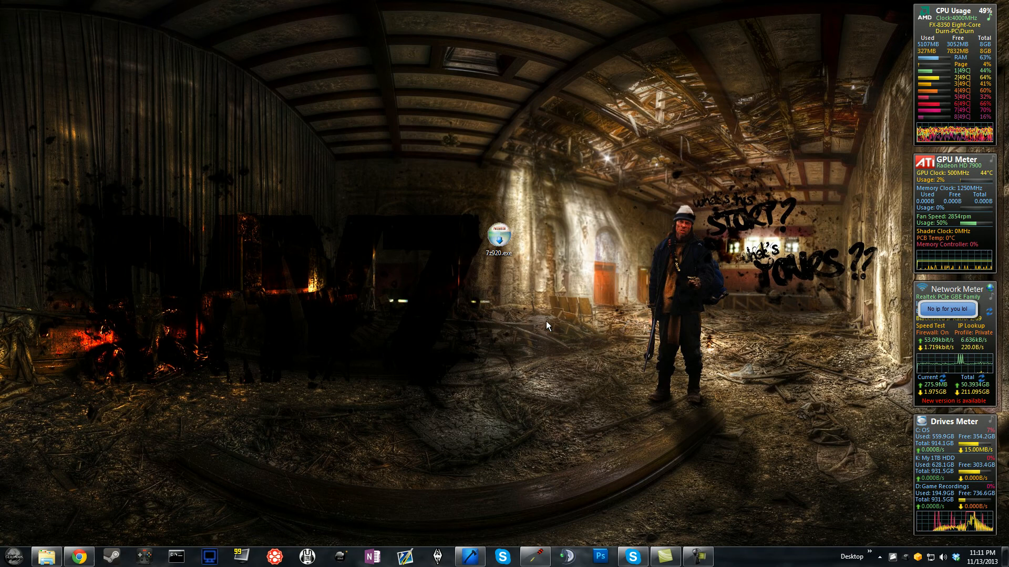
{"action": "left_click", "coordinate": [470, 556]}
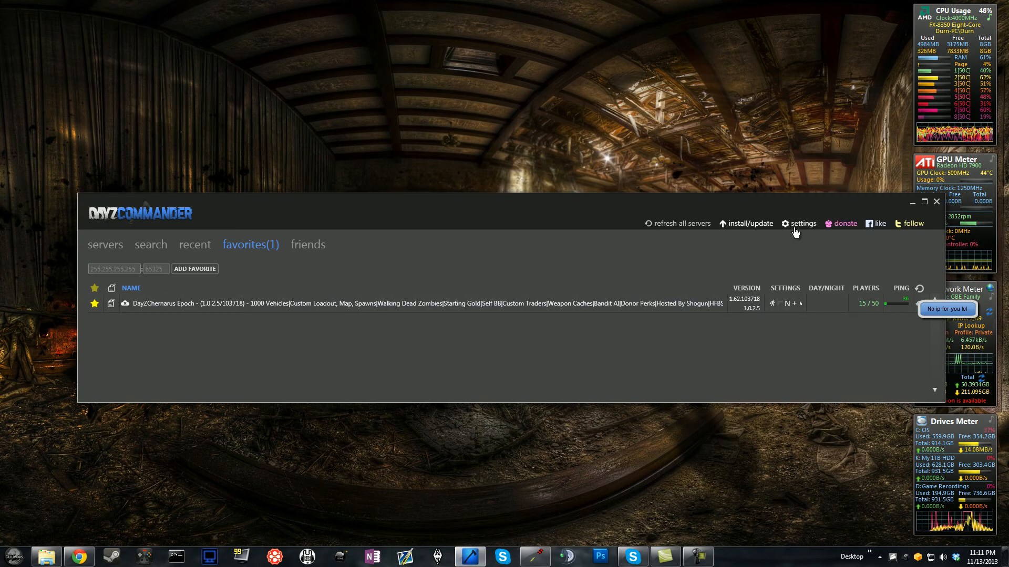
{"action": "left_click", "coordinate": [803, 223]}
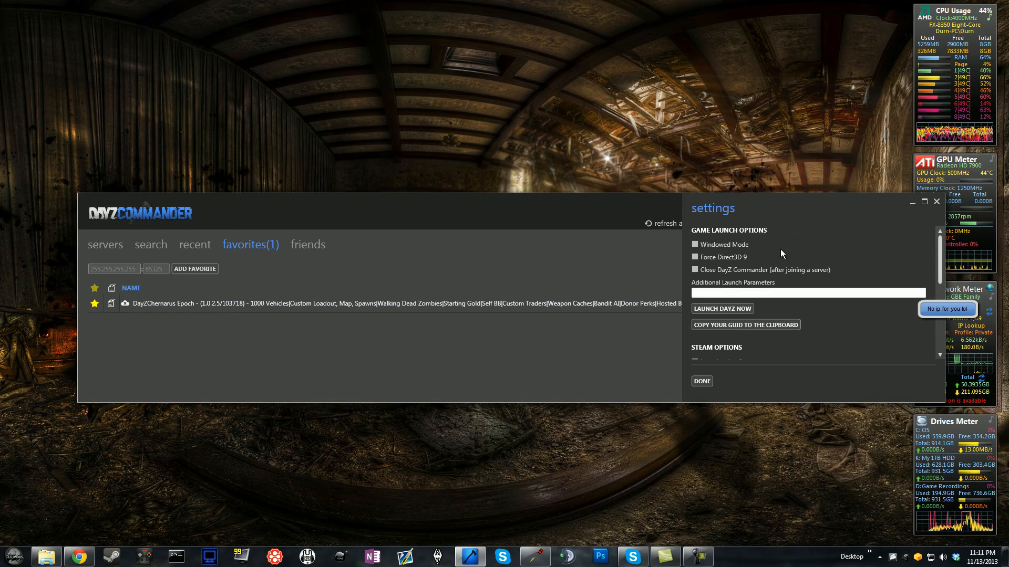
{"action": "left_click", "coordinate": [754, 293]}
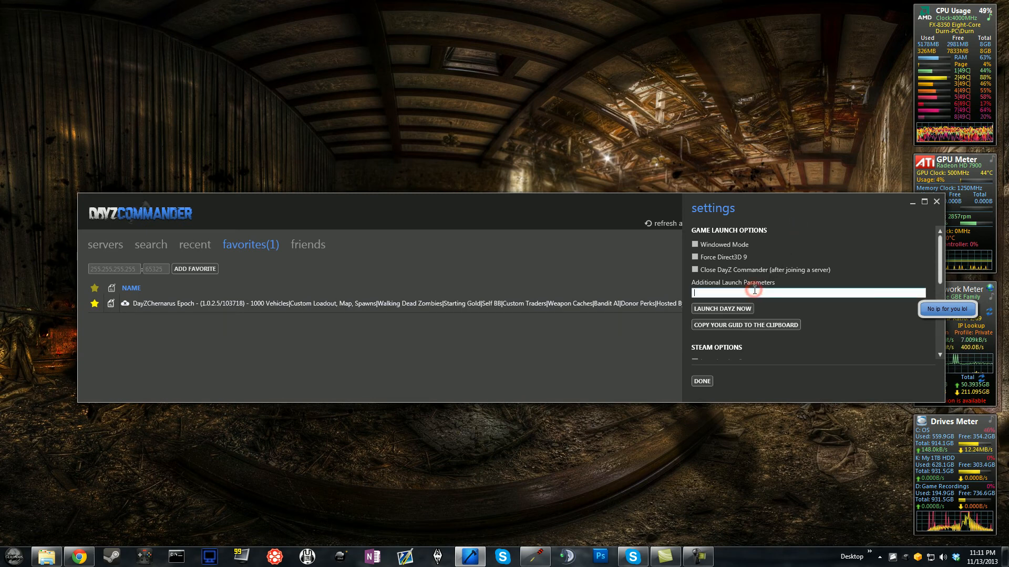
{"action": "type", "text": "\"-mod=@DayZ_Epoch;@Tavi_DayZ_Epoch\""}
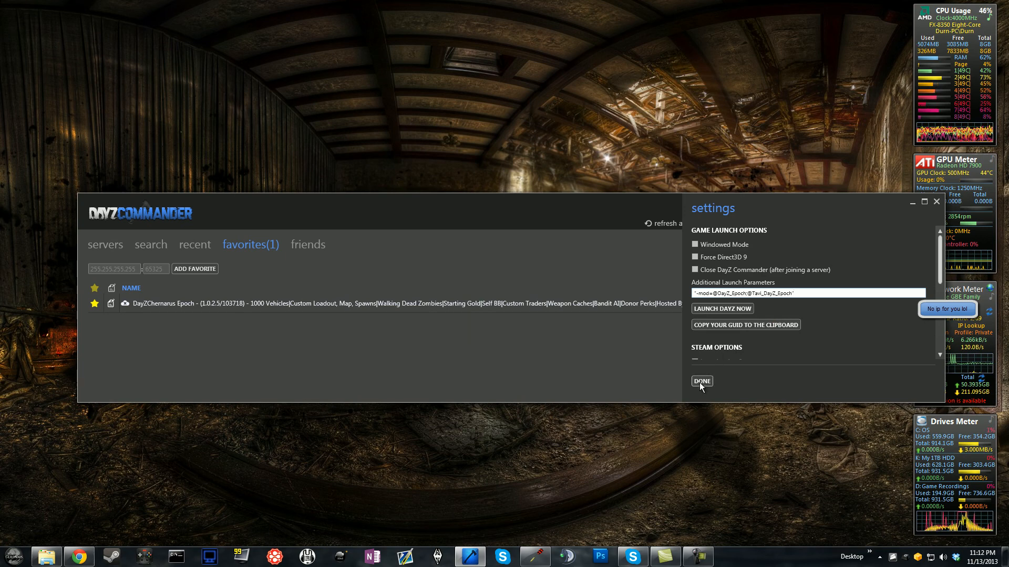
{"action": "left_click", "coordinate": [701, 382]}
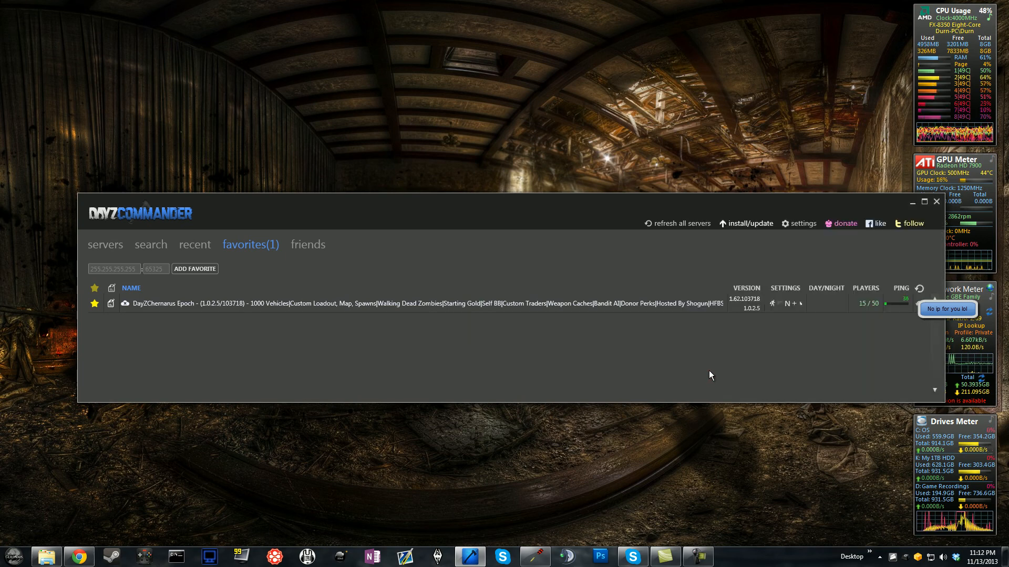